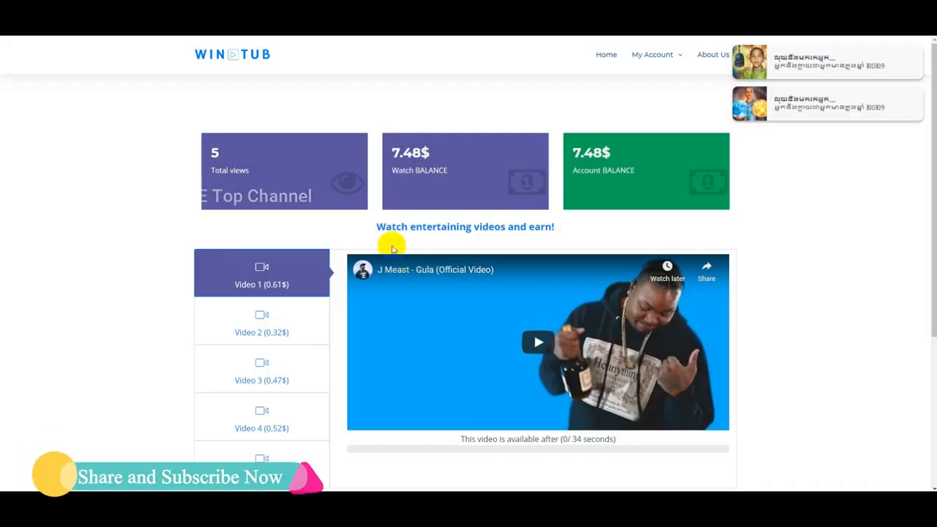
{"action": "mouse_move", "coordinate": [162, 168]}
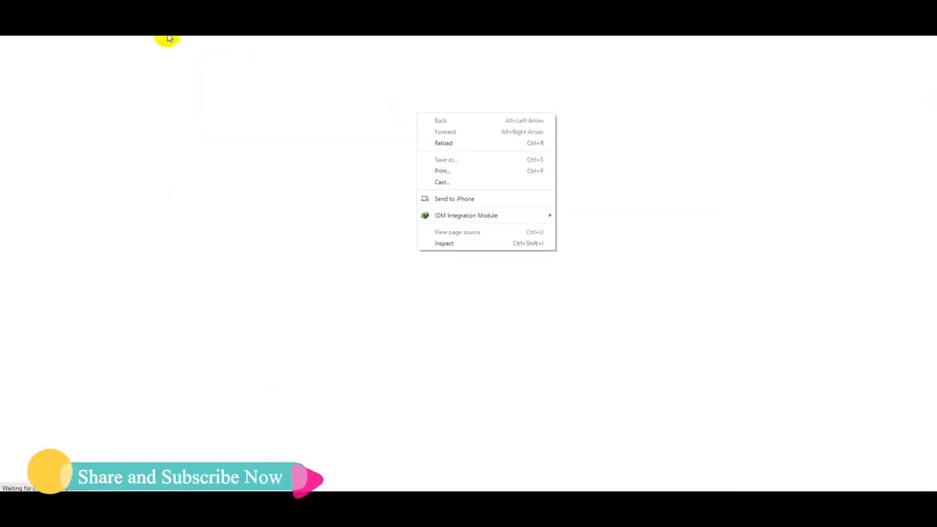
Reload the dashboard and dismiss the notification popups so Video 1 loads a new clip
{"action": "left_click", "coordinate": [380, 110]}
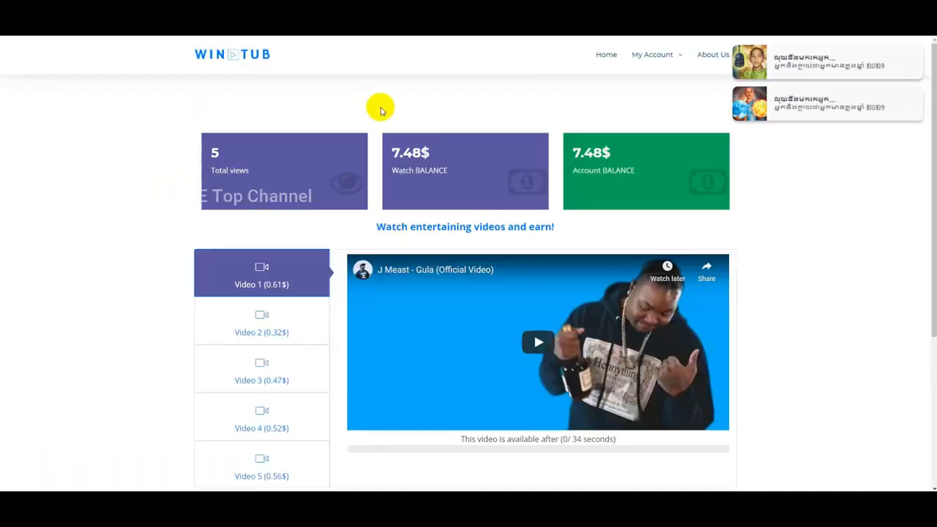
{"action": "mouse_move", "coordinate": [369, 79]}
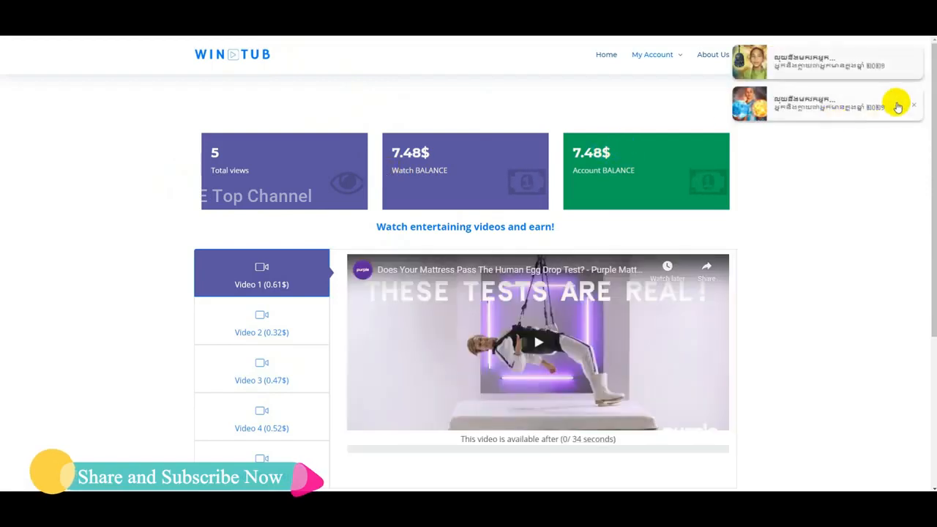
{"action": "left_click", "coordinate": [913, 105]}
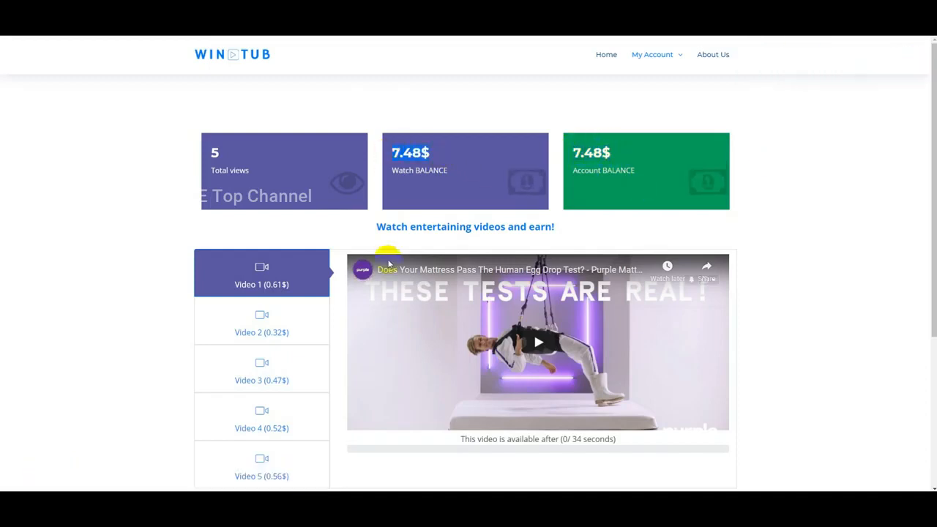
Play the Video 1 clip through and complete it for a 0.61$ reward
{"action": "left_click", "coordinate": [538, 343]}
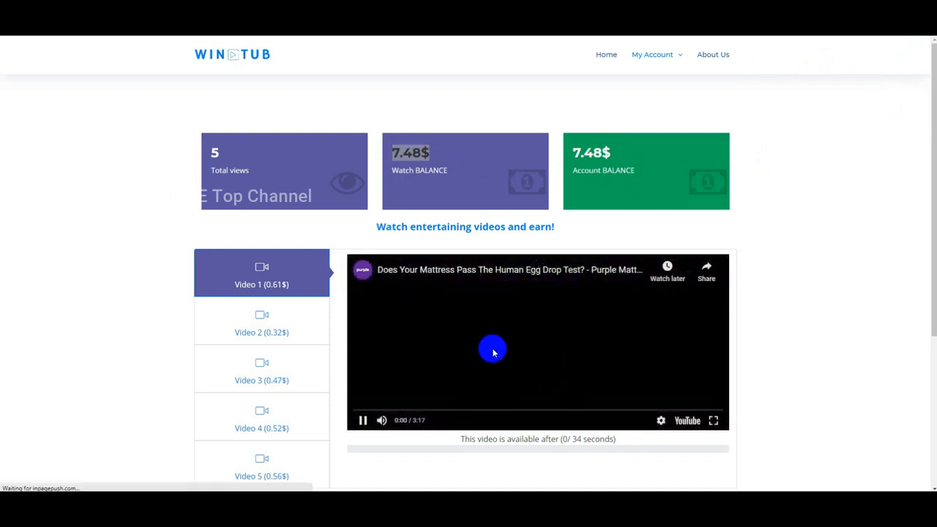
{"action": "left_click", "coordinate": [492, 348]}
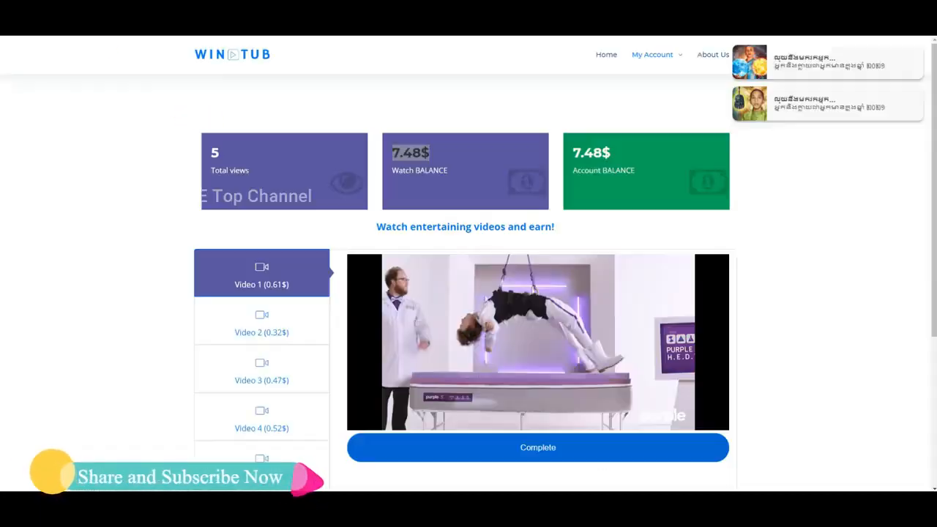
{"action": "left_click", "coordinate": [538, 448]}
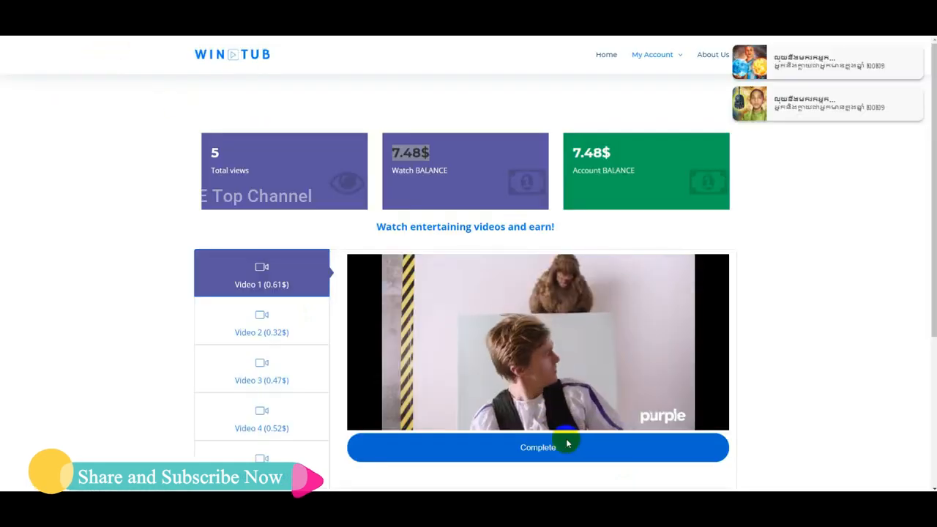
{"action": "left_click", "coordinate": [538, 448]}
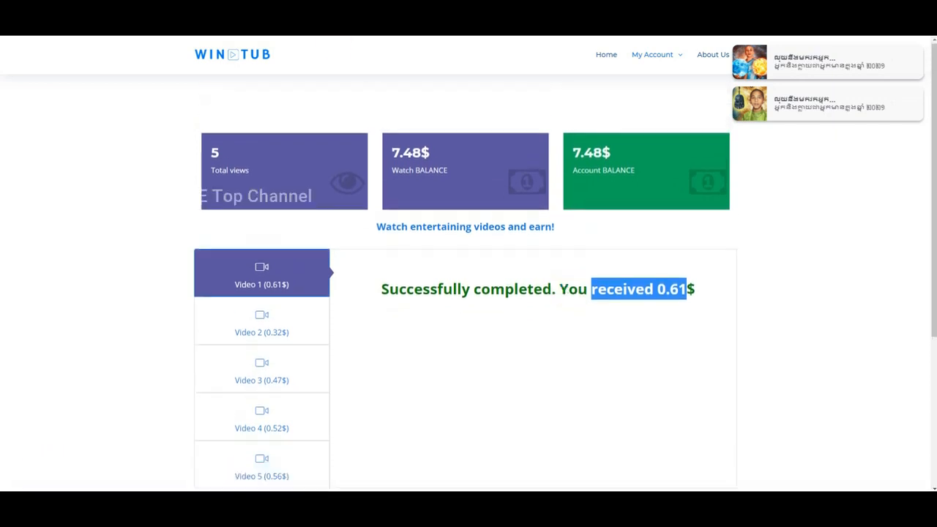
Reload the dashboard via the context menu, updating to 8.09$ and 6 views
{"action": "right_click", "coordinate": [548, 345]}
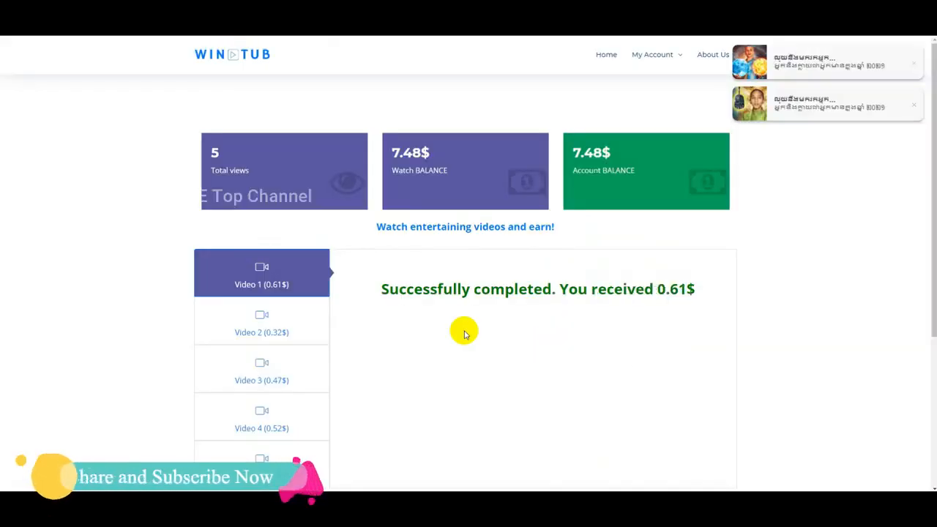
{"action": "mouse_move", "coordinate": [573, 389]}
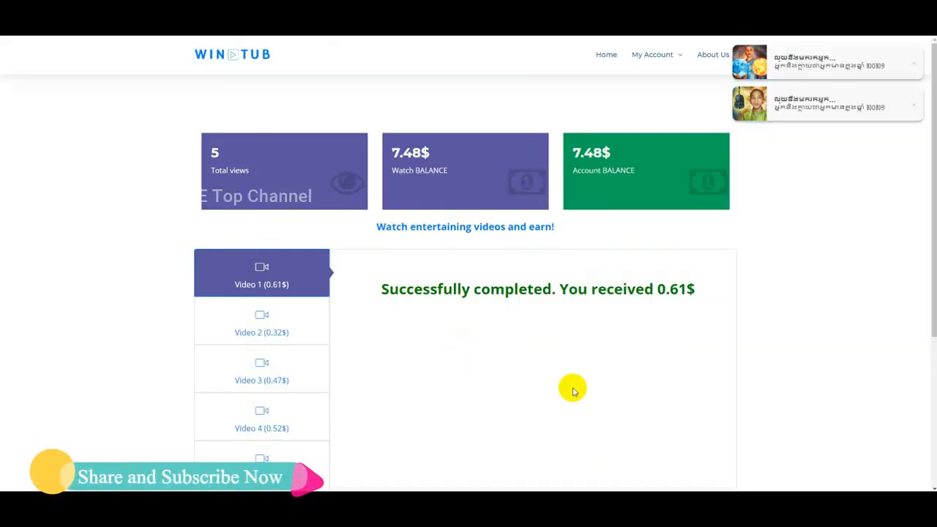
{"action": "right_click", "coordinate": [574, 388]}
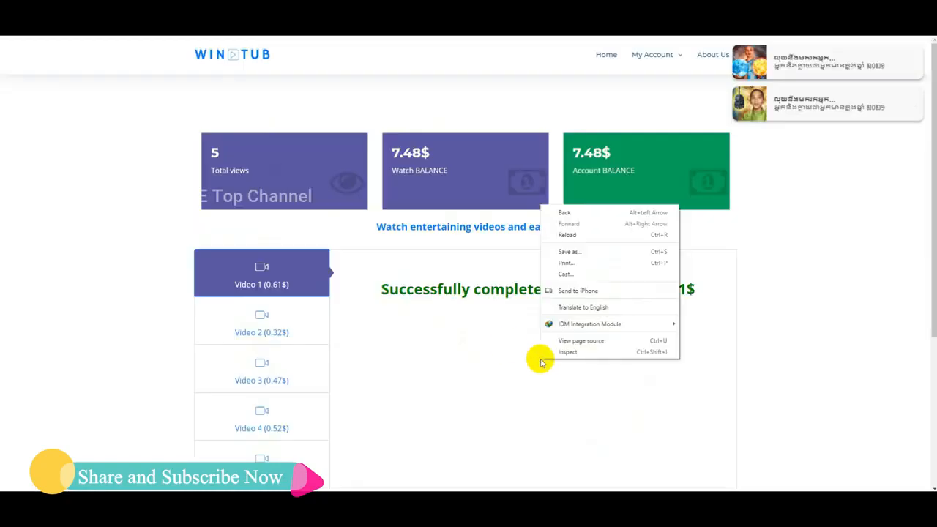
{"action": "left_click", "coordinate": [492, 360]}
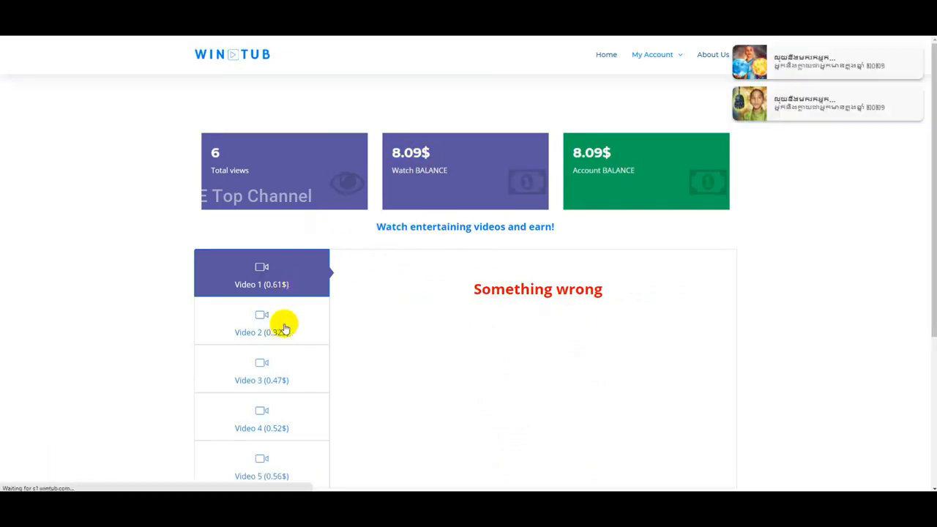
Watch Video 2 and complete it for 0.32$, reaching 8.41$ and 7 views
{"action": "left_click", "coordinate": [261, 331]}
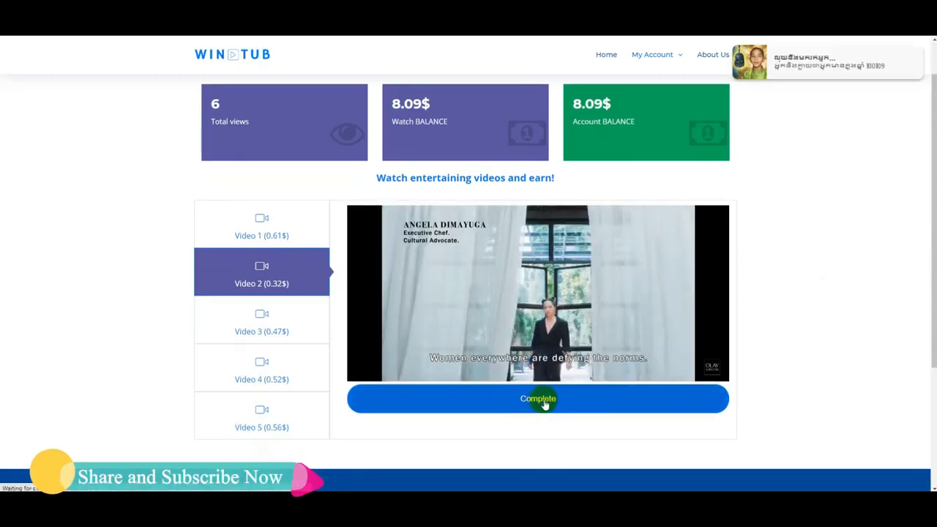
{"action": "left_click", "coordinate": [537, 399]}
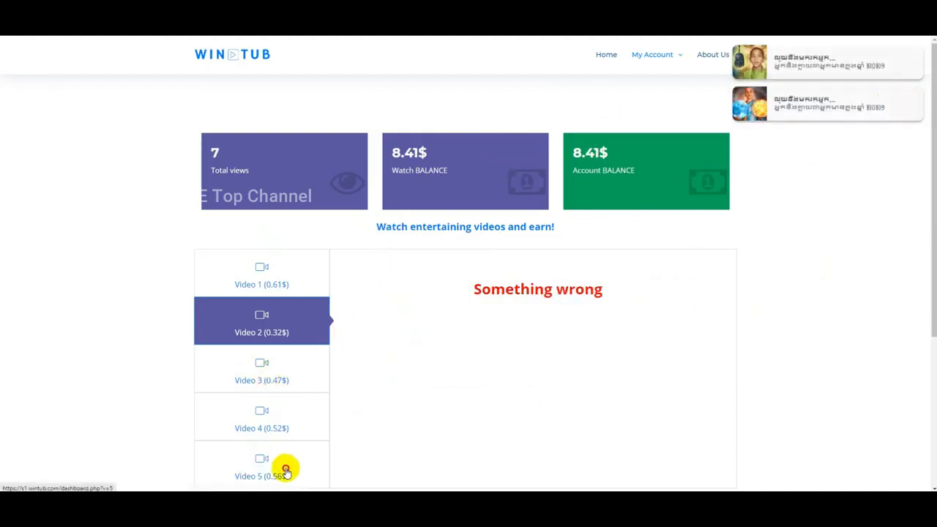
Watch Video 5 and complete it for 0.56$, reaching 8.97$ and 8 views
{"action": "left_click", "coordinate": [260, 468]}
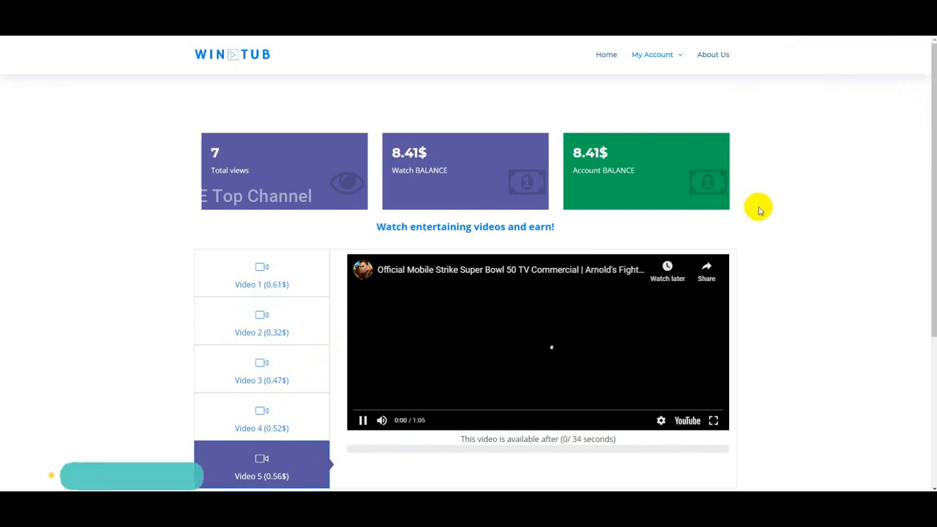
{"action": "scroll", "scroll_direction": "down", "scroll_amount": 3}
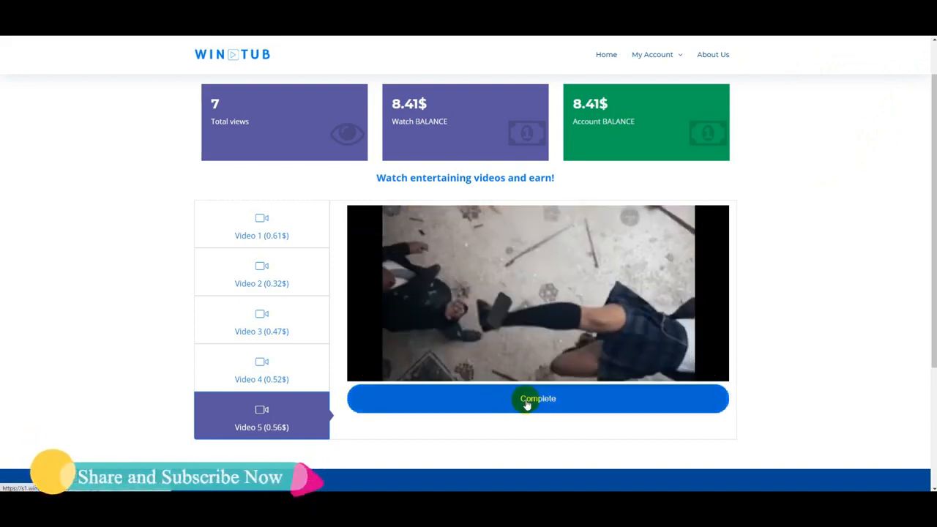
{"action": "left_click", "coordinate": [538, 398]}
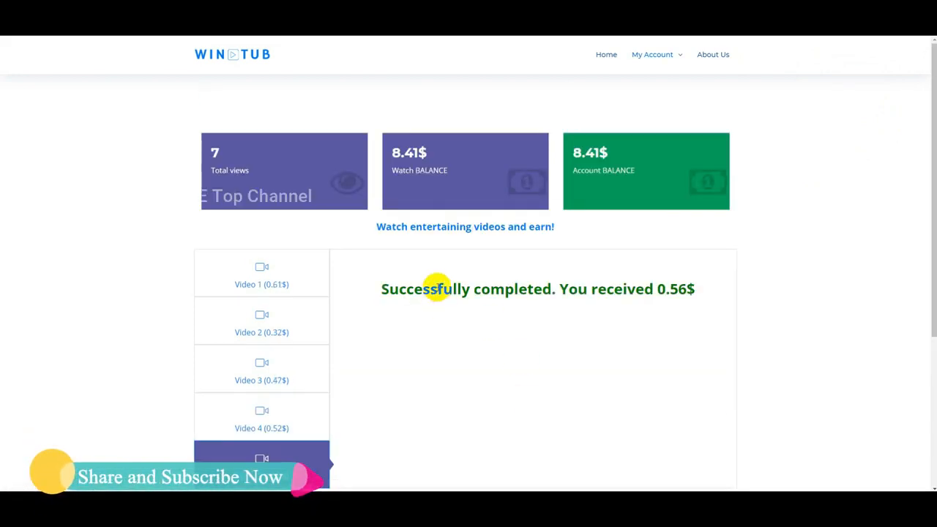
{"action": "right_click", "coordinate": [436, 288]}
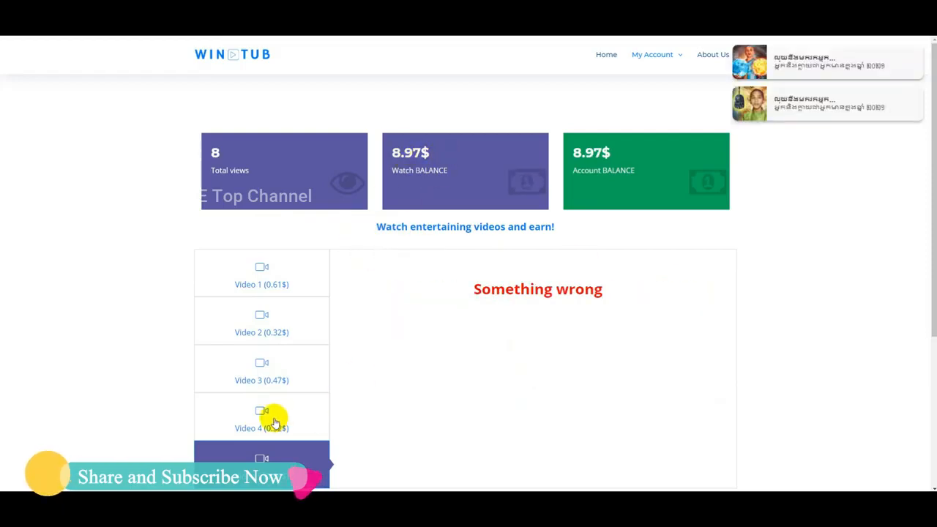
Watch Video 4 and complete it for its 0.52$ reward
{"action": "left_click", "coordinate": [261, 422]}
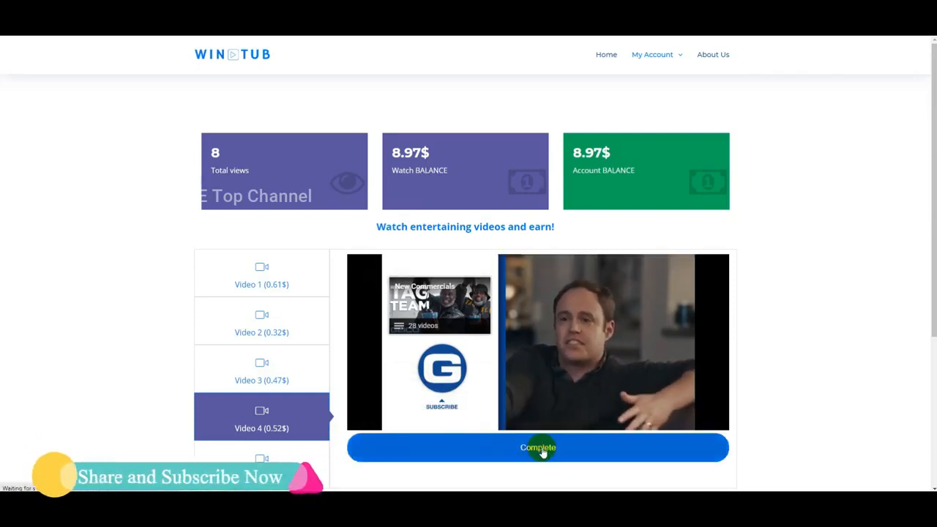
{"action": "left_click", "coordinate": [537, 448]}
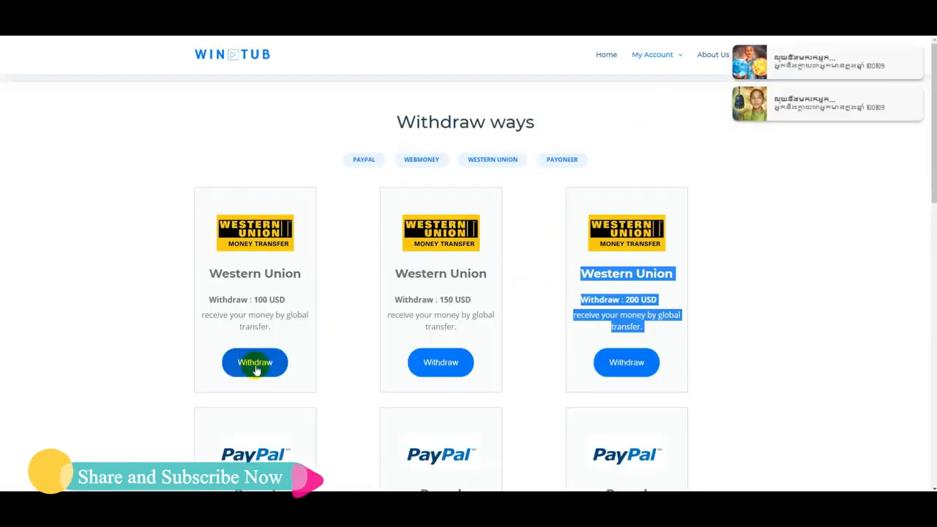
Request a 100 USD Western Union withdrawal and dismiss the Failed Payout notice
{"action": "left_click", "coordinate": [255, 363]}
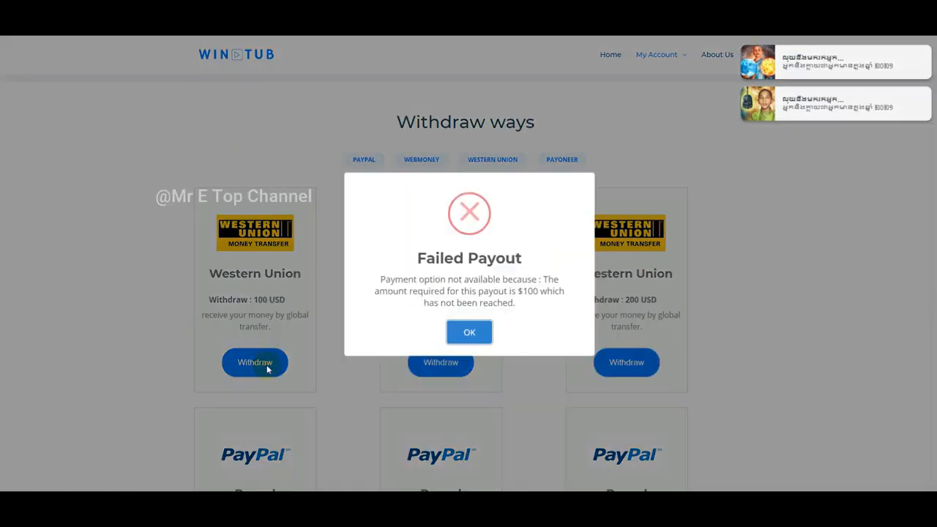
{"action": "mouse_move", "coordinate": [468, 256]}
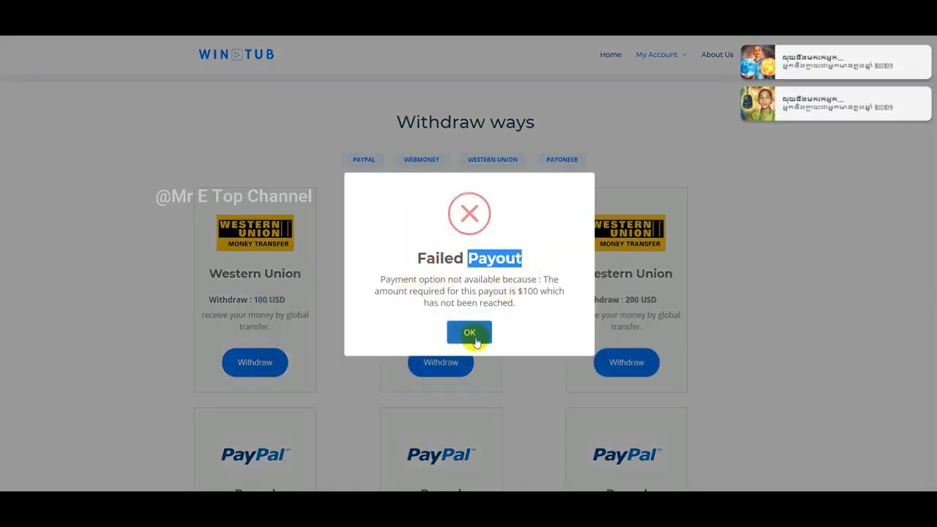
{"action": "left_click", "coordinate": [468, 333]}
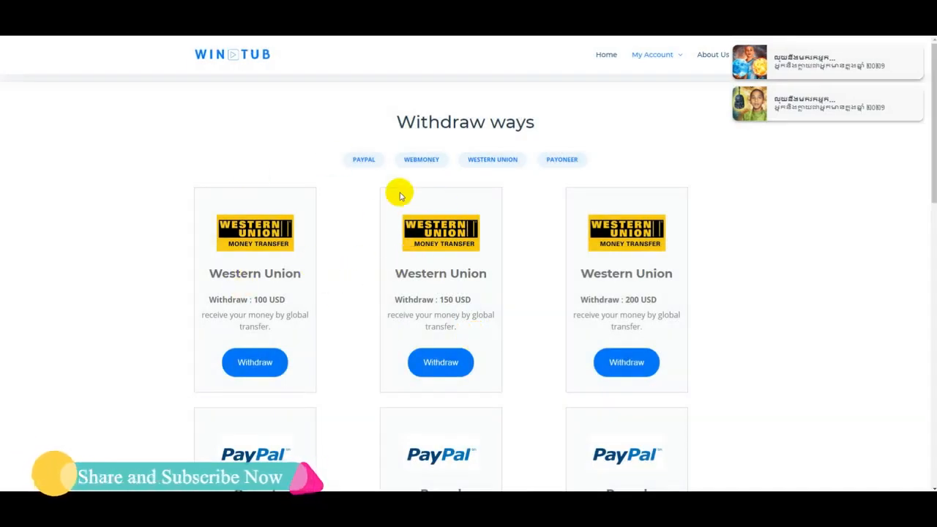
{"action": "left_click", "coordinate": [653, 54]}
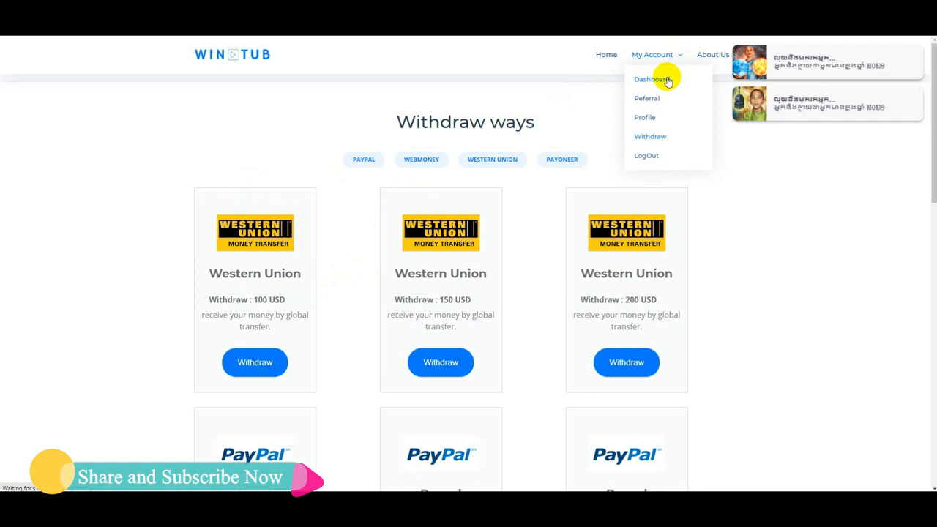
Return to the dashboard at 9.49$ and open Video 3 worth 0.47$
{"action": "left_click", "coordinate": [650, 79]}
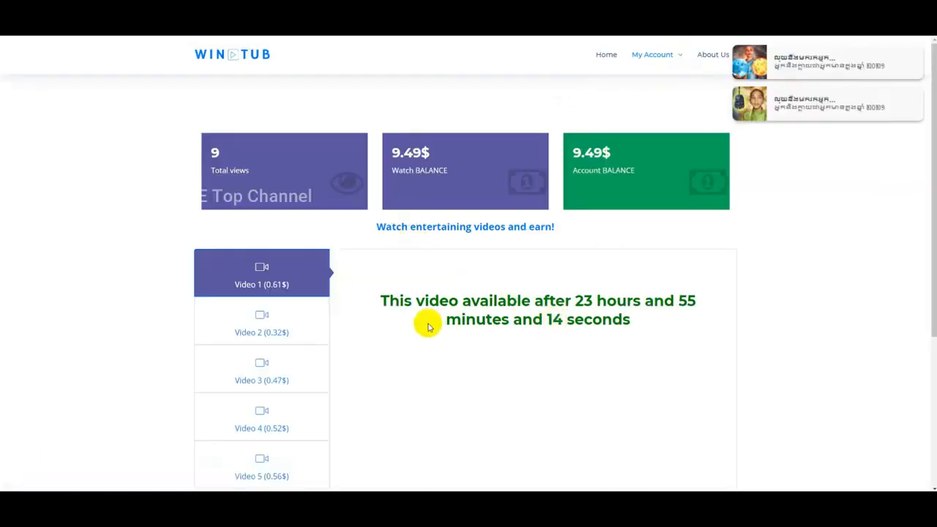
{"action": "left_click_drag", "start_coordinate": [427, 325], "coordinate": [662, 322]}
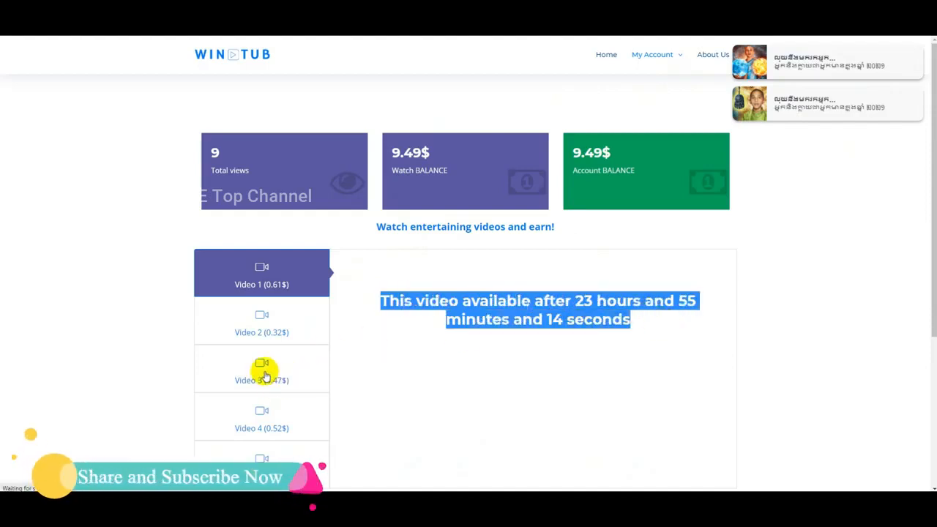
{"action": "left_click", "coordinate": [261, 369]}
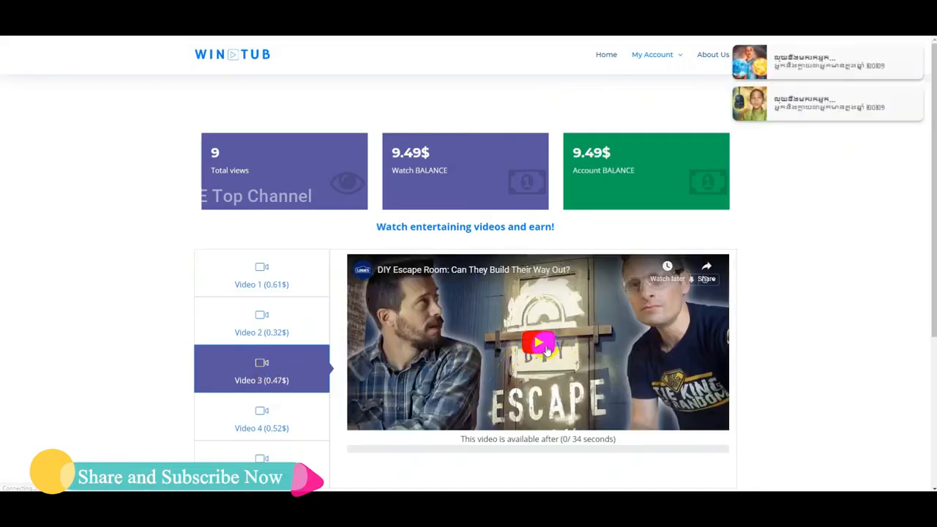
Play Video 3, complete it for 0.47$ reaching 9.96$, and dismiss the popups
{"action": "left_click", "coordinate": [539, 343]}
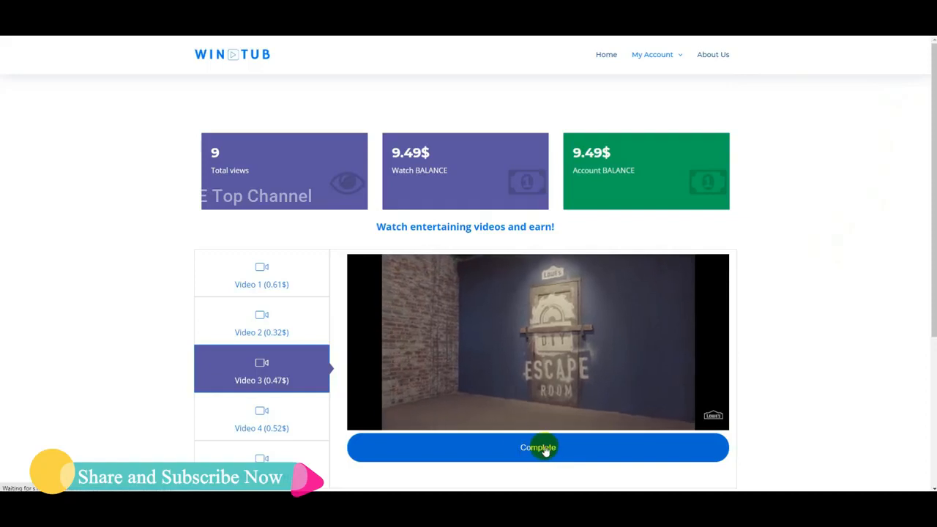
{"action": "left_click", "coordinate": [539, 448]}
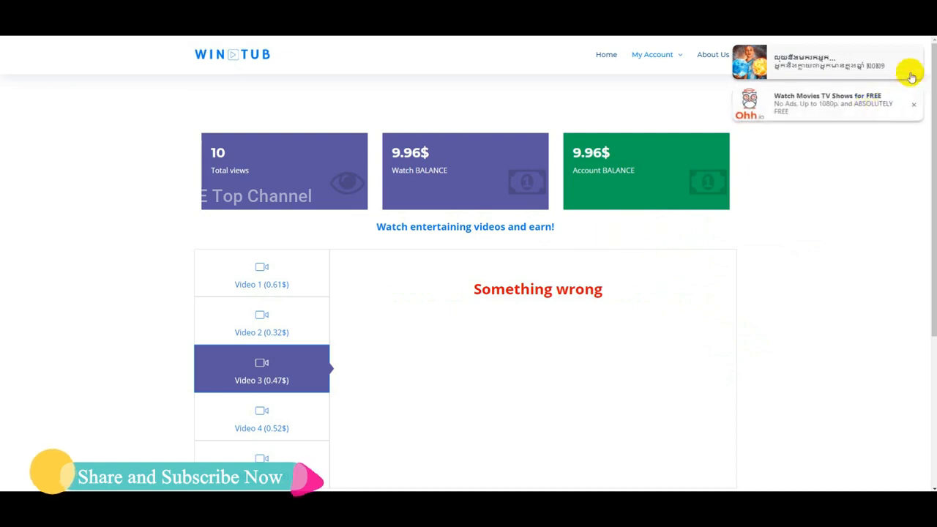
{"action": "left_click", "coordinate": [910, 76]}
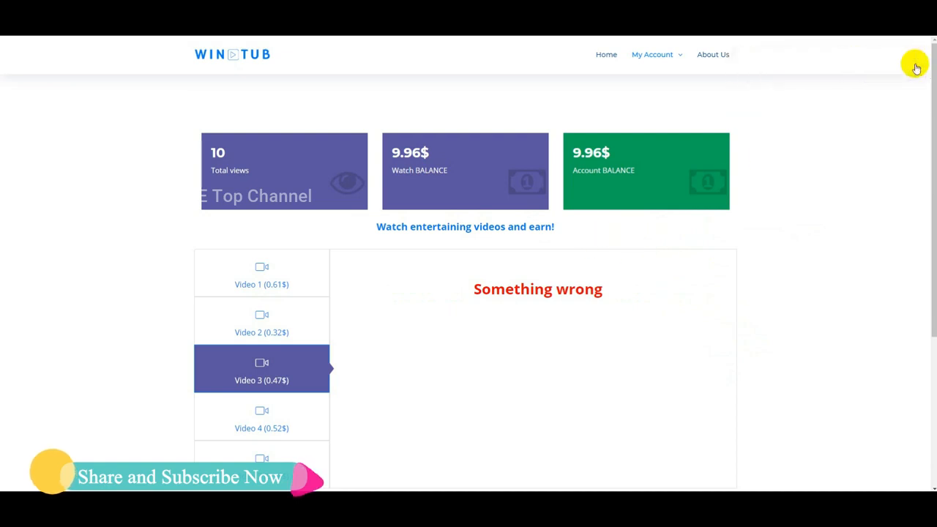
{"action": "mouse_move", "coordinate": [729, 223]}
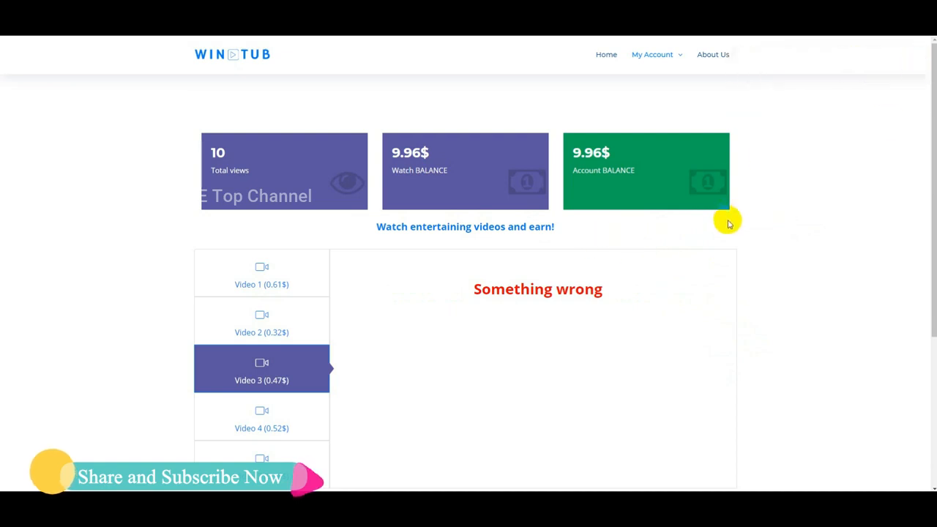